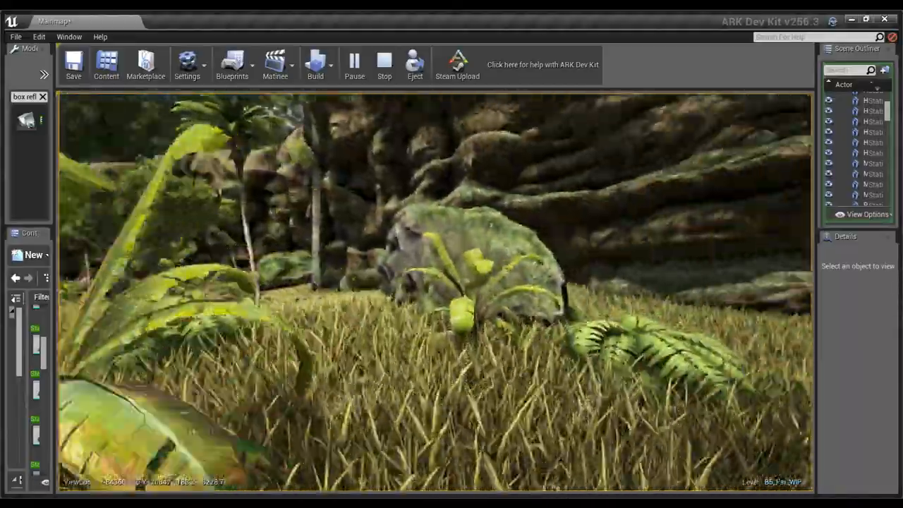
# - Look upward while walking from the jungle clearing toward the cave entrance
pyautogui.moveTo(452, 282); pyautogui.dragTo(452, 212)
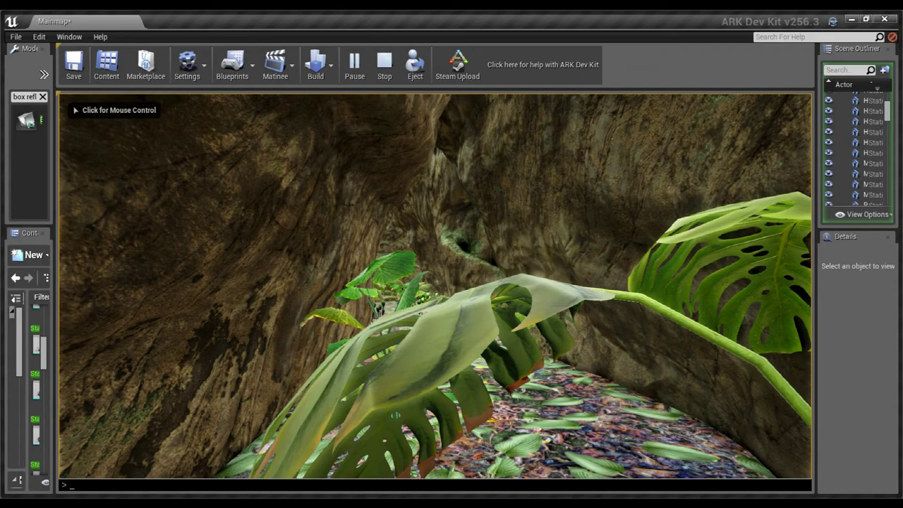
# - Run 'cheat settimeofday 2' in the console to make it night in the tunnel
pyautogui.write('cheat settimeof')
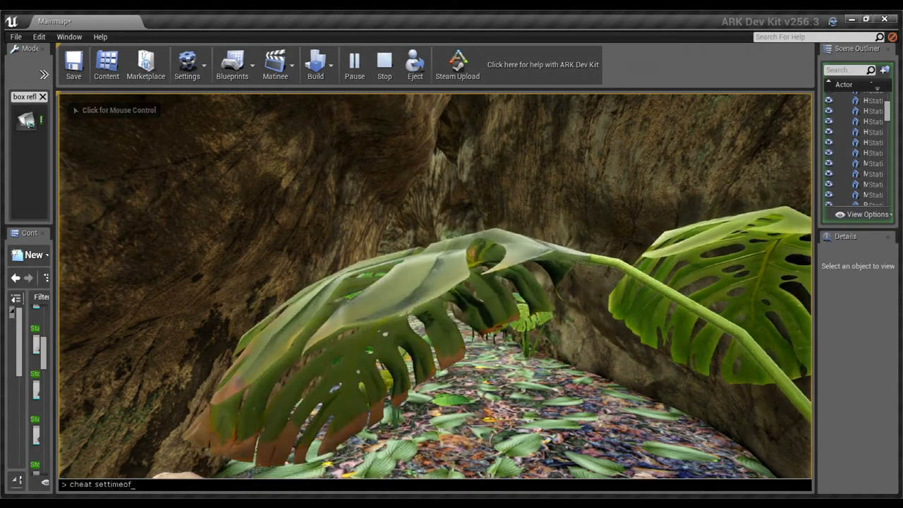
pyautogui.write('day 2')
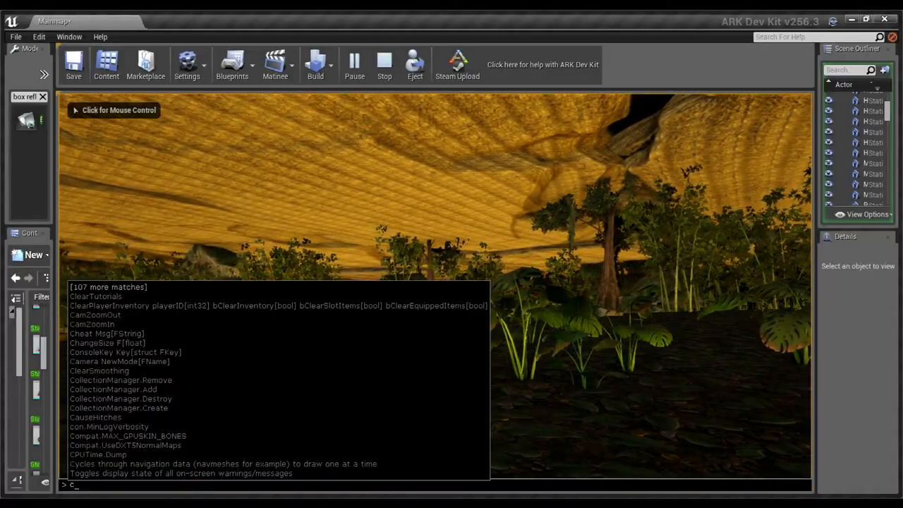
# - Run 'cheat settimeofday 12:00' in the console to bring daylight to the chamber
pyautogui.write('heat settimeof')
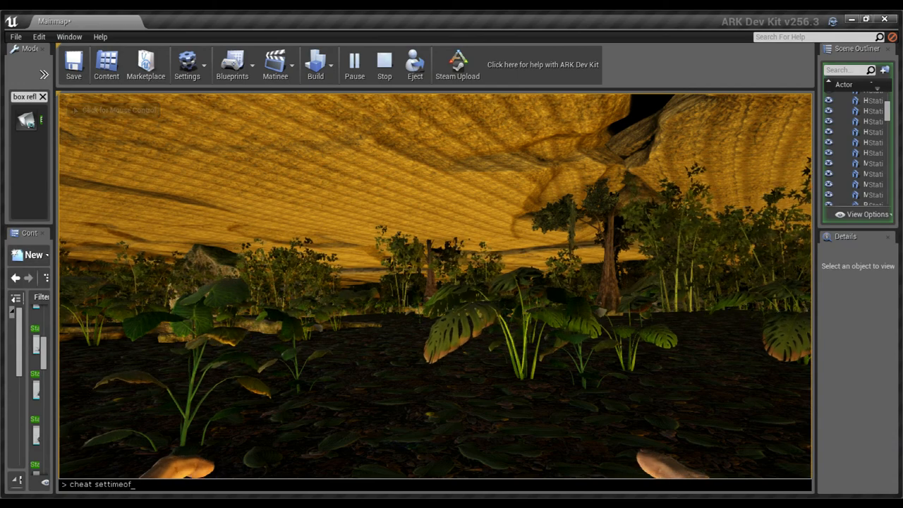
pyautogui.write('day 12:')
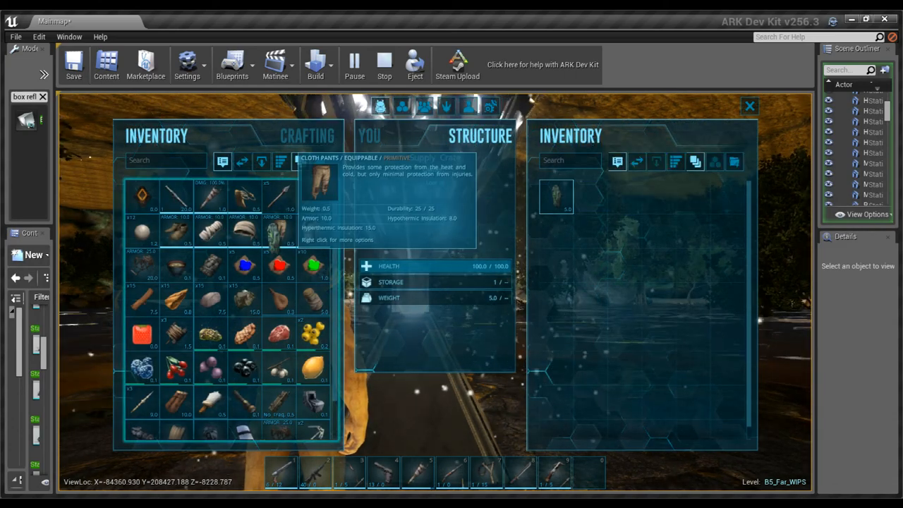
# - Enter 'cheat inf' in the console to enable infinite stats
pyautogui.click(750, 106)
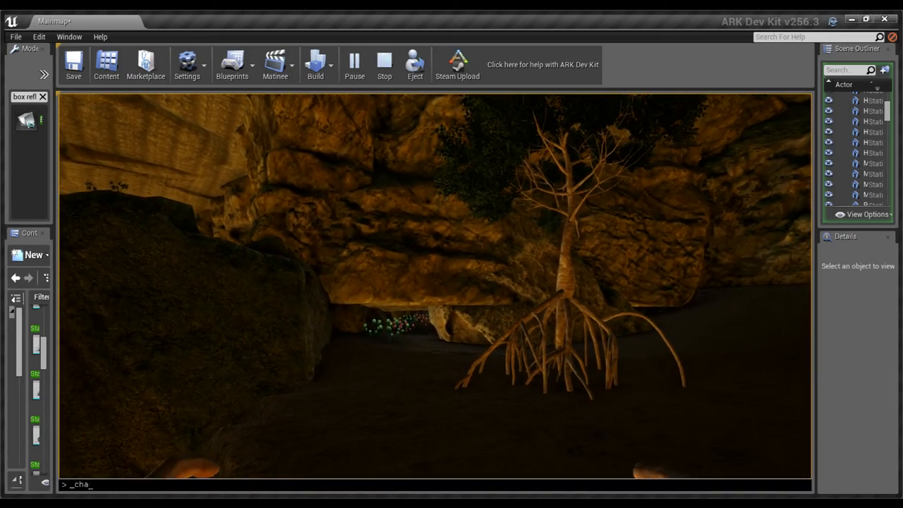
pyautogui.write('cheat inf')
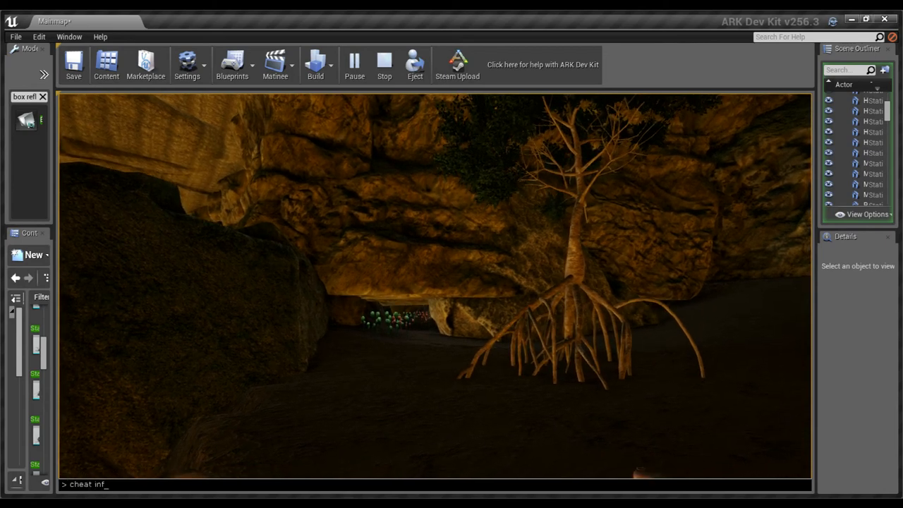
pyautogui.press('Return')
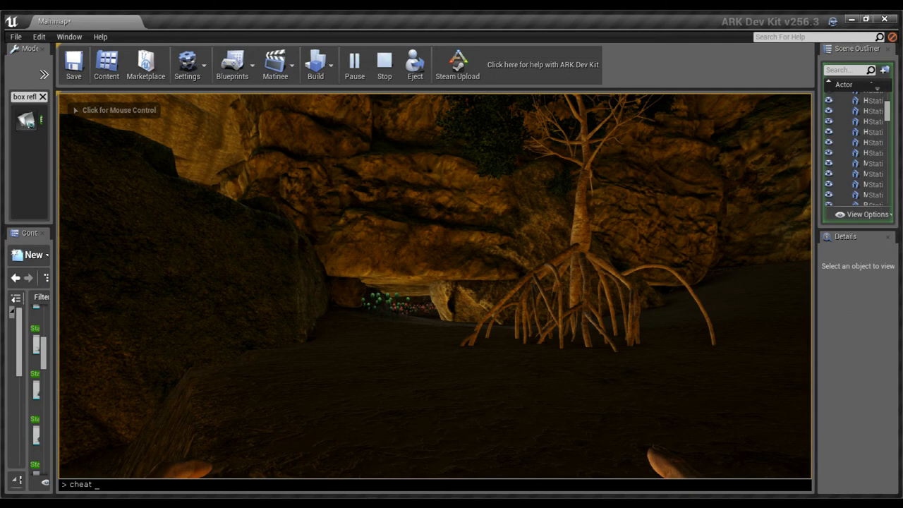
pyautogui.write('addexperei')
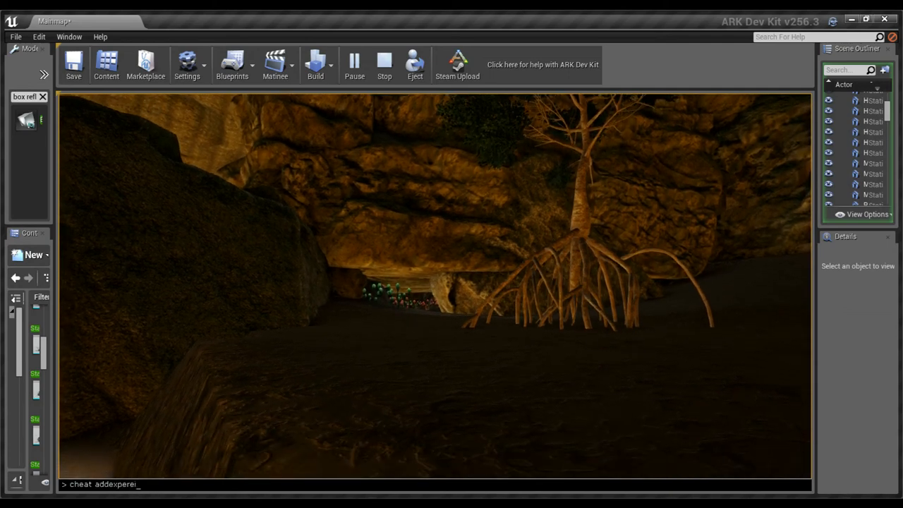
pyautogui.write('nce')
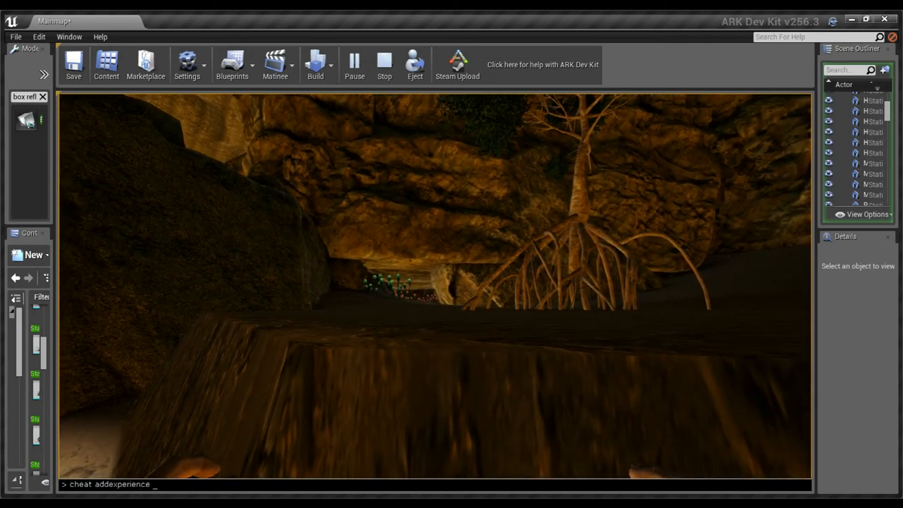
pyautogui.write('9999999999999999999999999999999999 0 0')
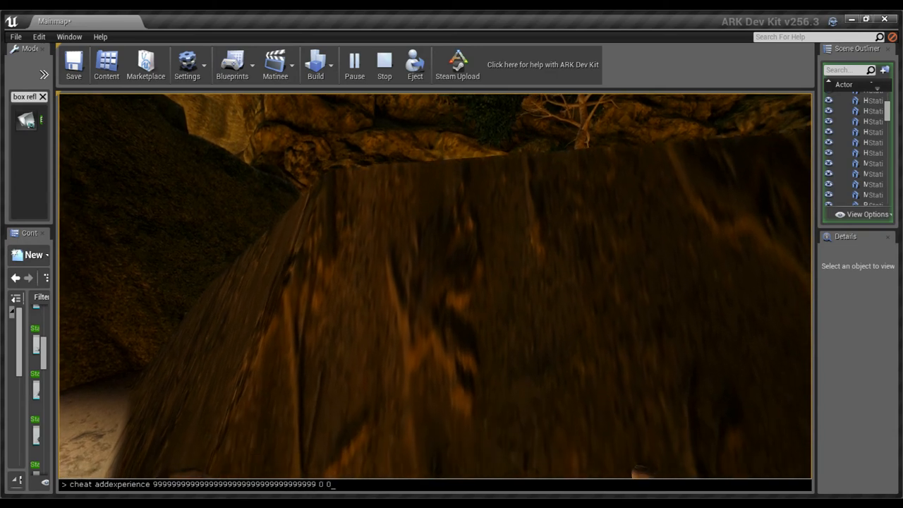
pyautogui.write('fla')
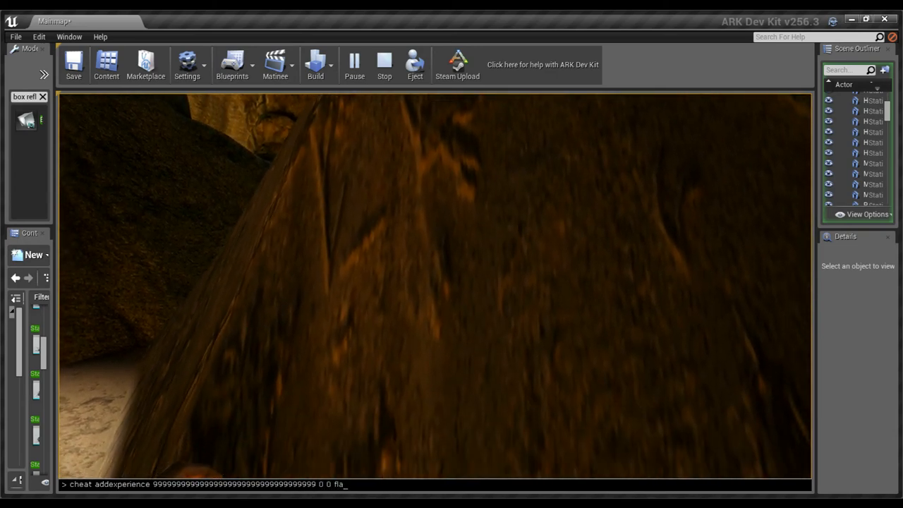
pyautogui.write('s')
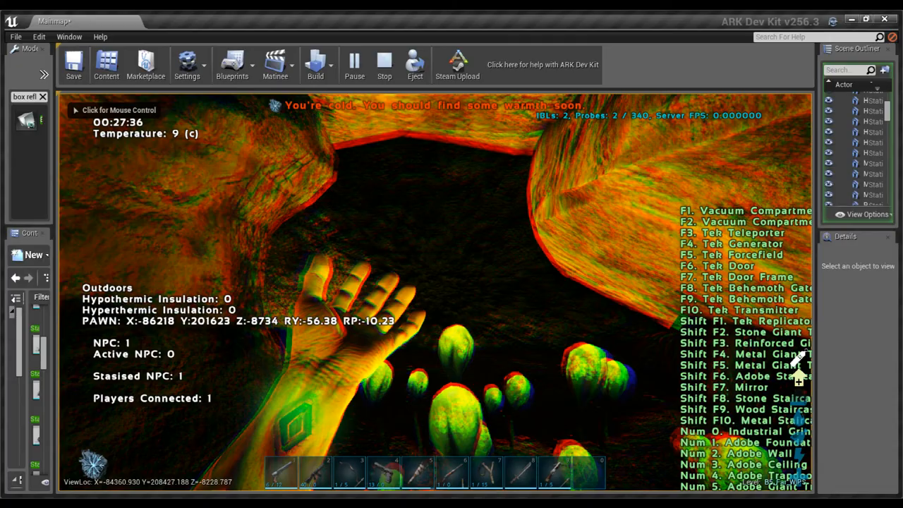
# - Run 'cheat giveitemnum' to add 100 Thatch and check it in the inventory
pyautogui.press('i')
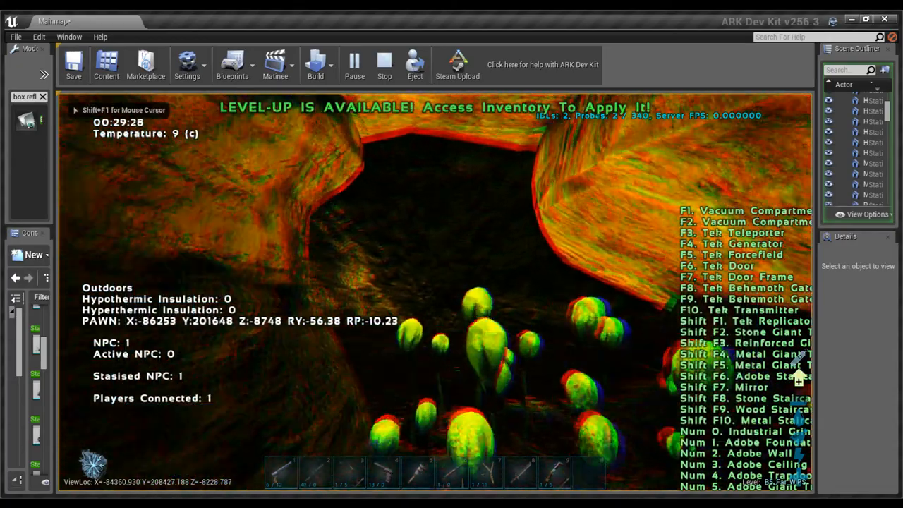
pyautogui.press('i')
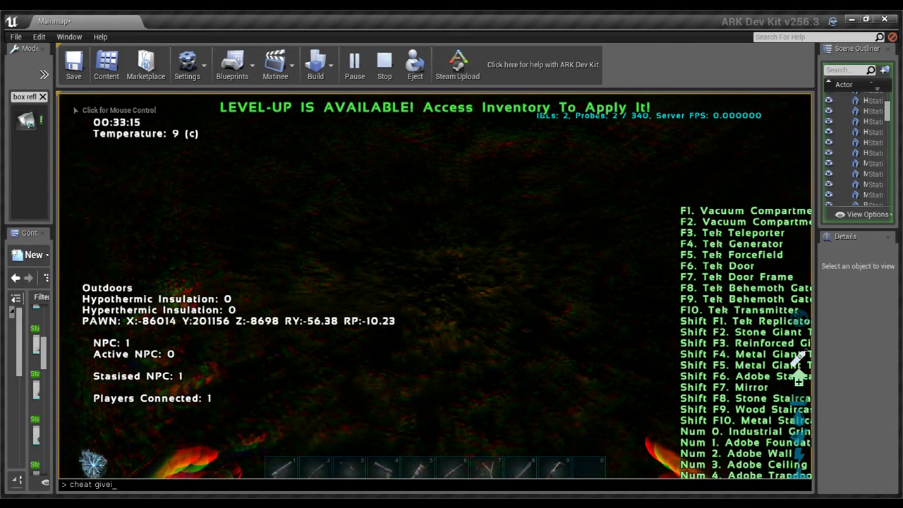
pyautogui.write('itemnu')
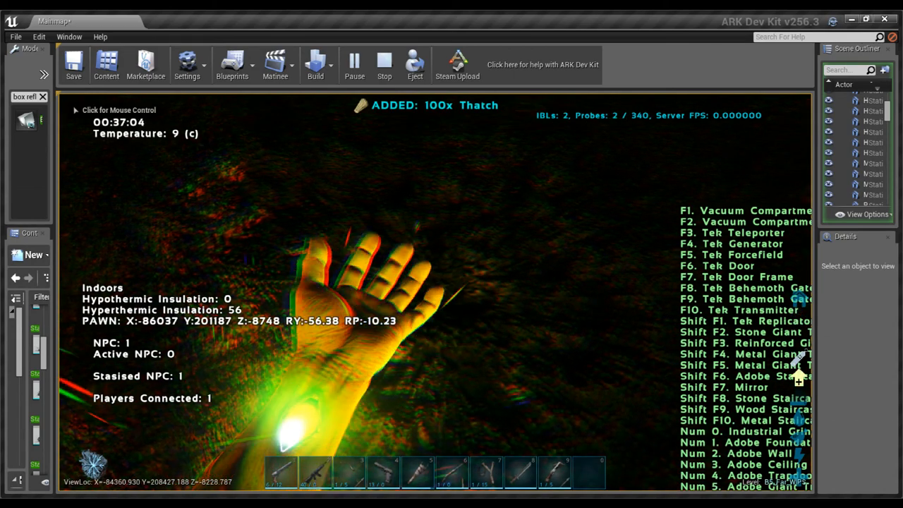
pyautogui.press('i')
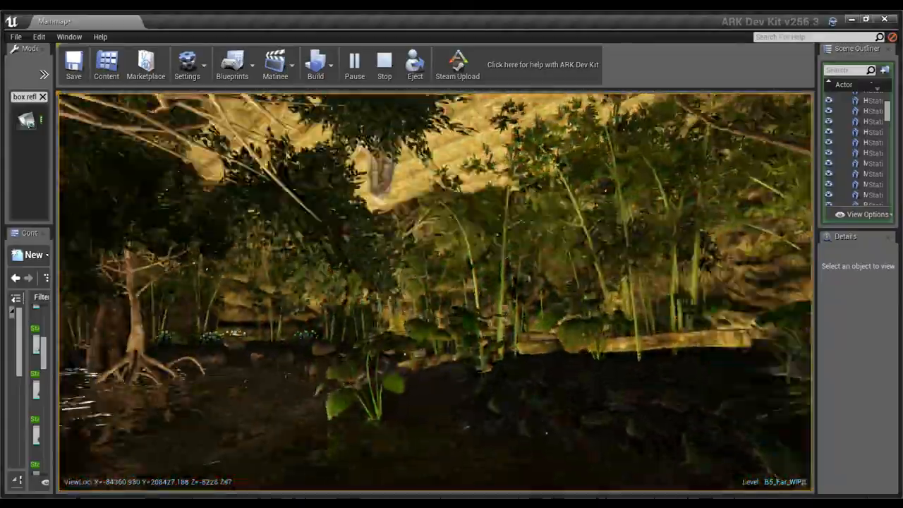
# - Tilt the editor view up toward the sunlit rock ceiling above the trees
pyautogui.moveTo(451, 283); pyautogui.dragTo(452, 176)
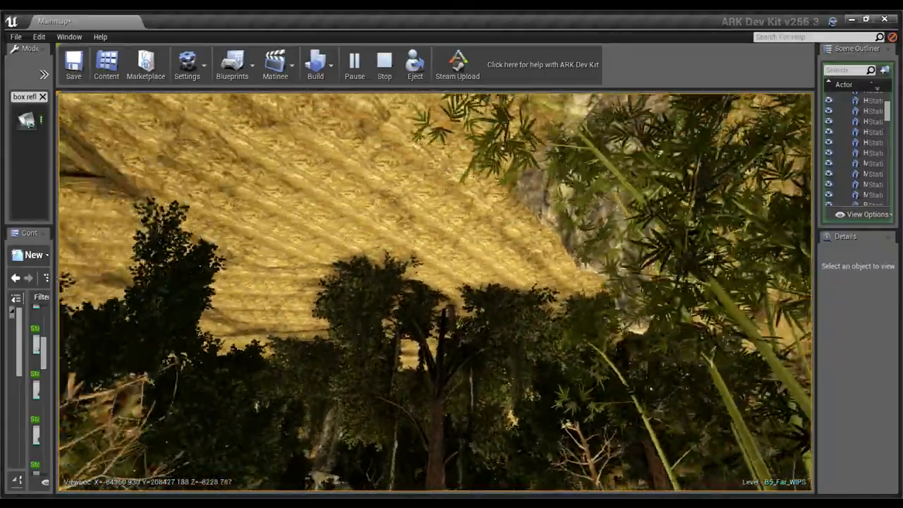